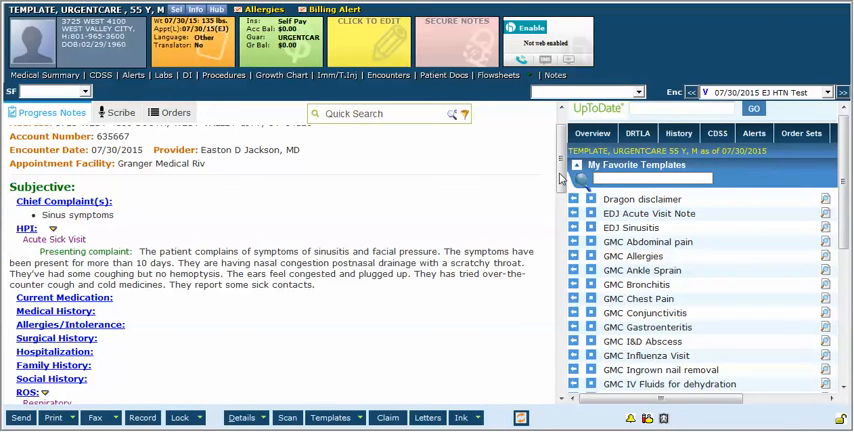
Step: Scroll through the note, bring up Templates and search for 'blank' to find the public BLANK template
scroll(down, 3)
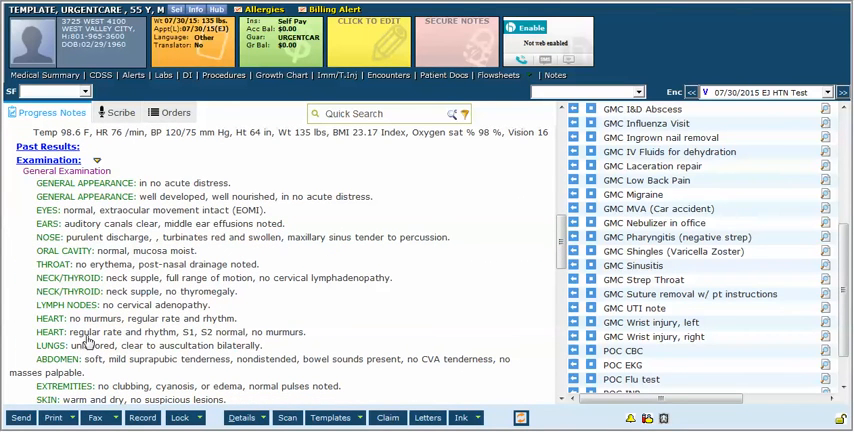
mouse_move(322, 204)
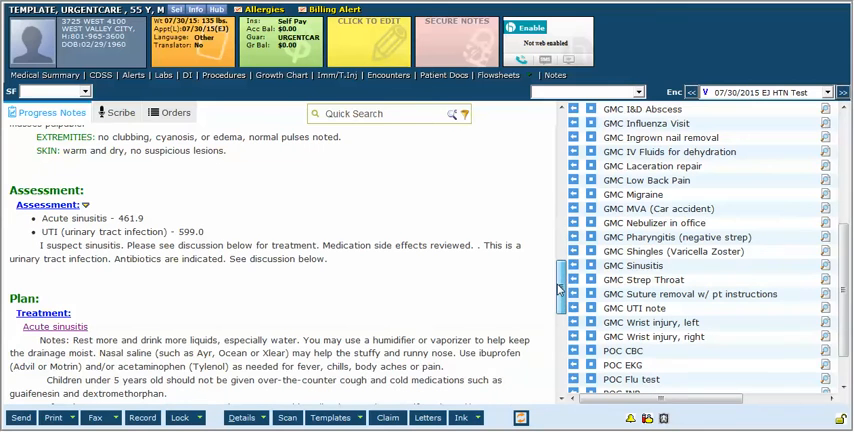
scroll(down, 3)
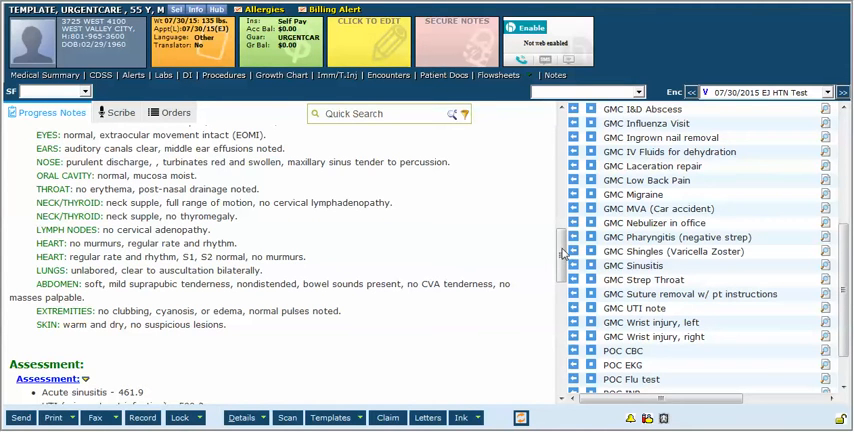
mouse_move(562, 256)
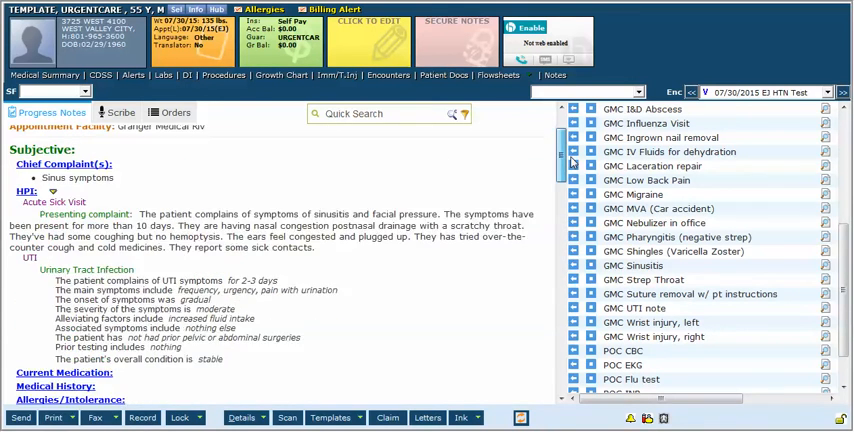
scroll(down, 3)
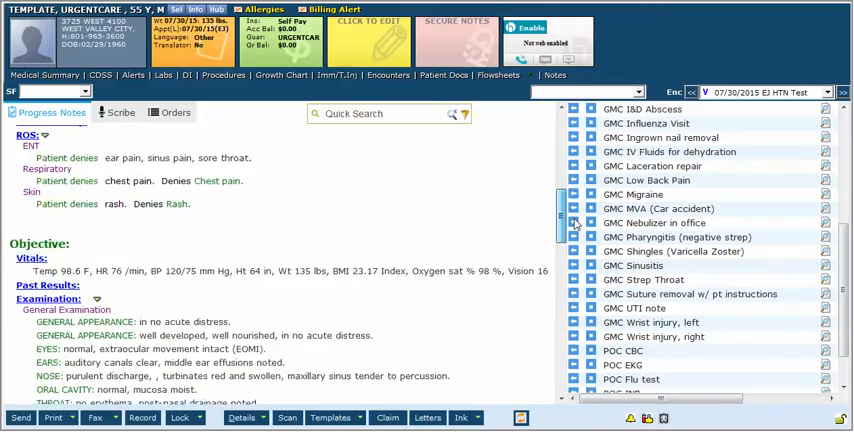
scroll(down, 3)
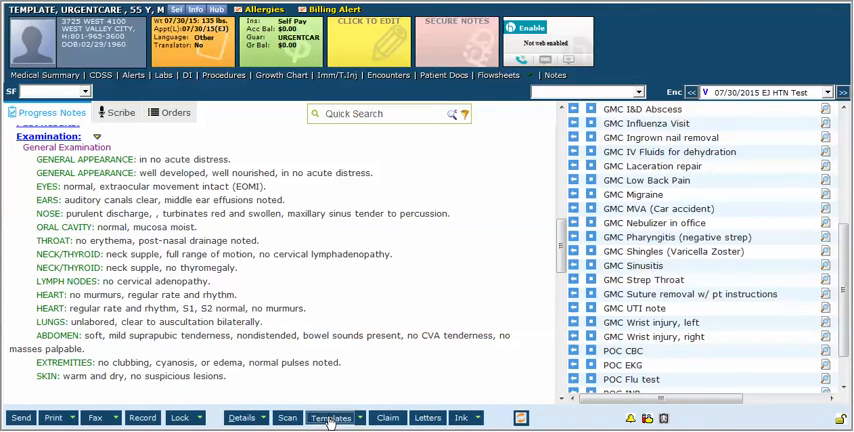
click(330, 418)
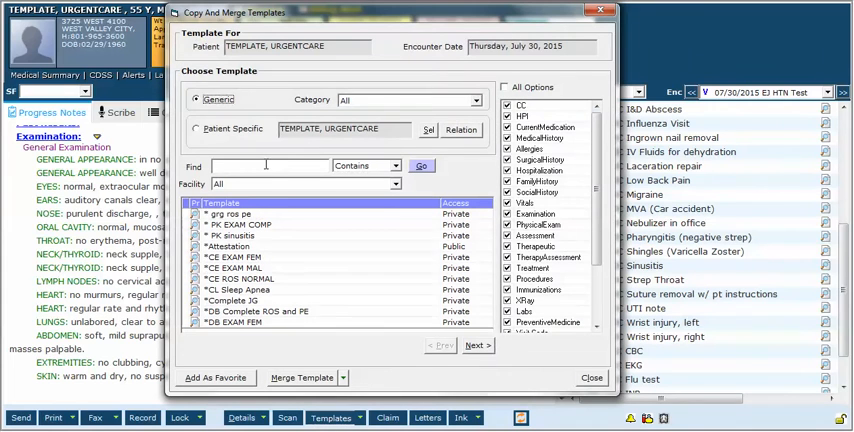
text(blank)
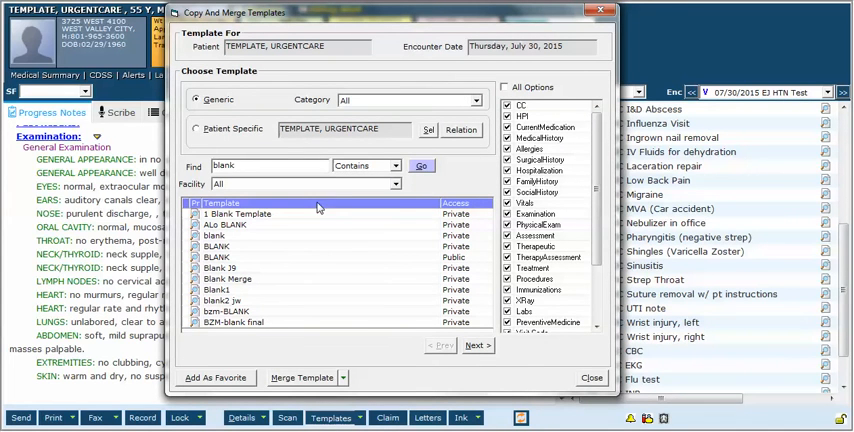
mouse_move(356, 284)
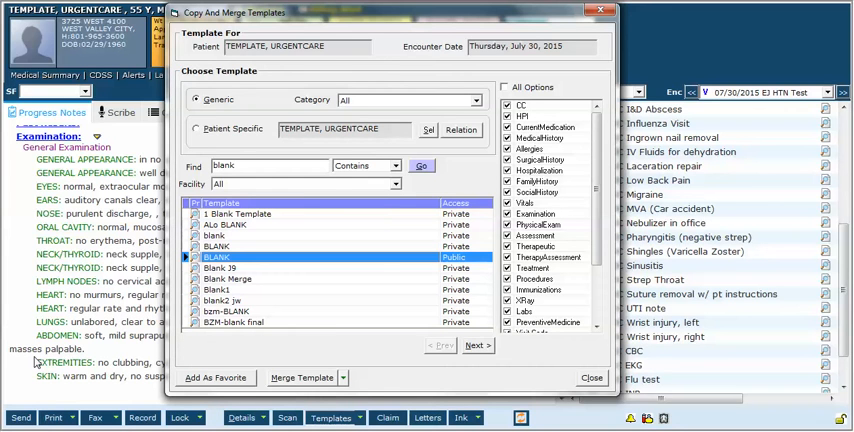
mouse_move(318, 328)
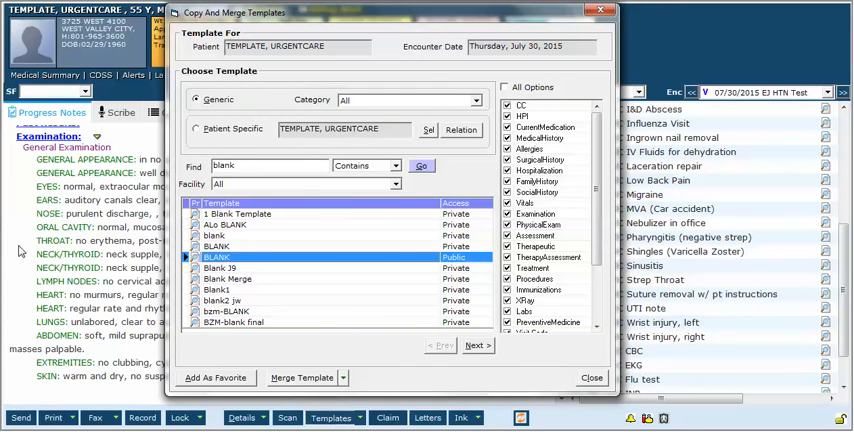
mouse_move(282, 372)
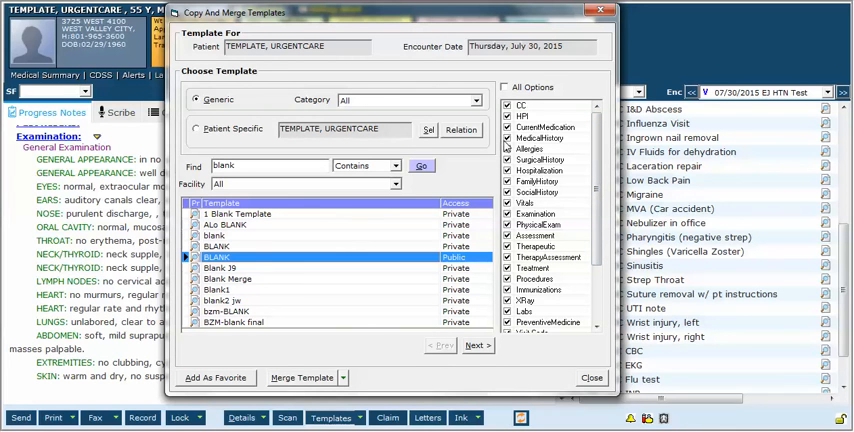
mouse_move(528, 172)
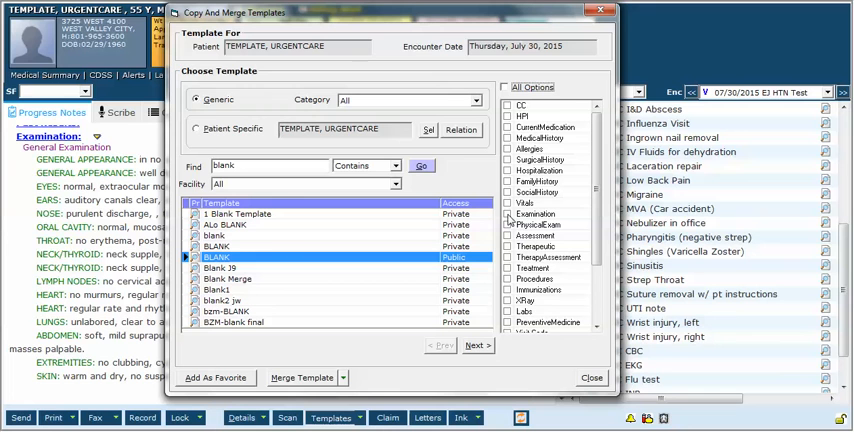
Step: Choose Copy Template from the Merge Template options for the selected BLANK template
click(510, 214)
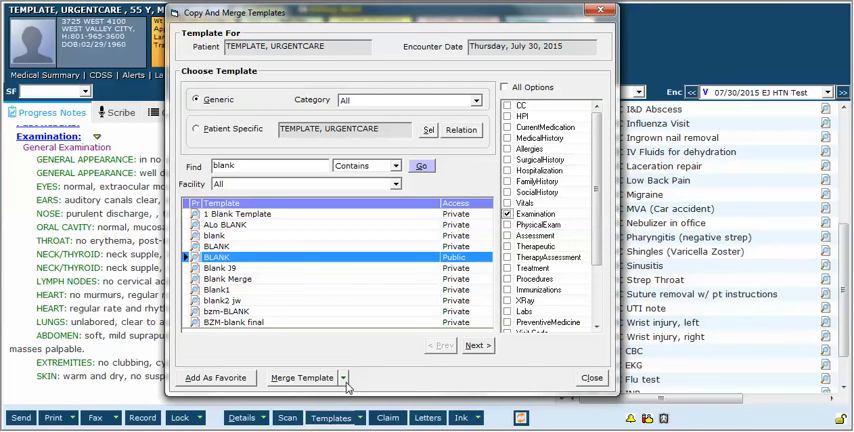
click(344, 378)
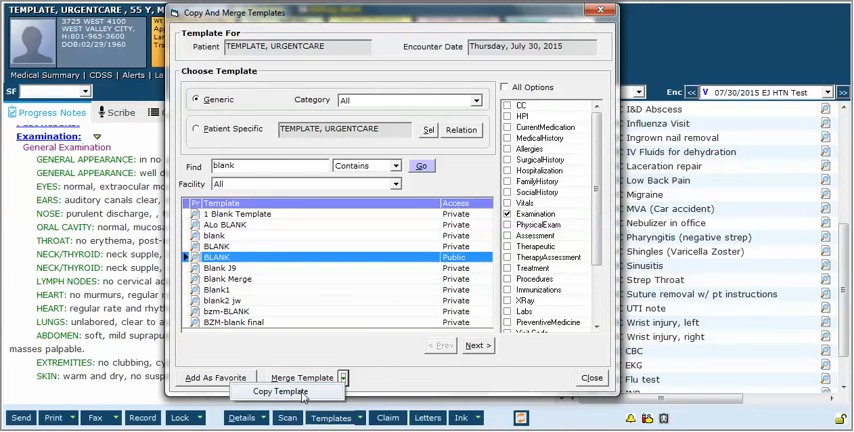
click(280, 392)
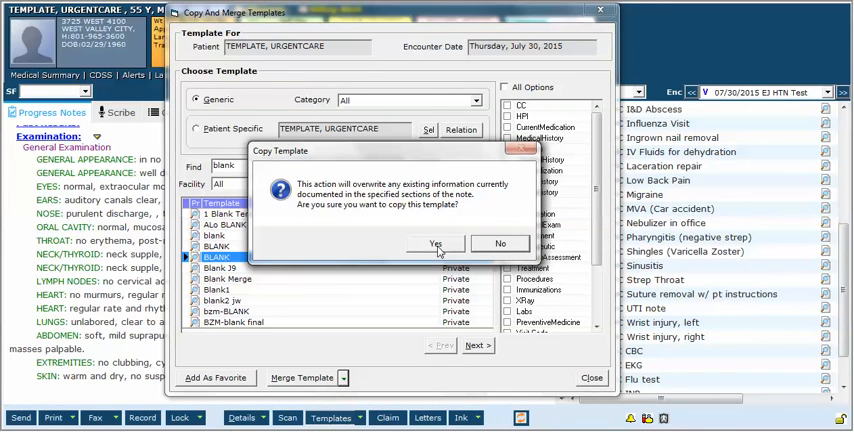
Step: Confirm with Yes to overwrite the note with BLANK, emptying the examination section
click(436, 244)
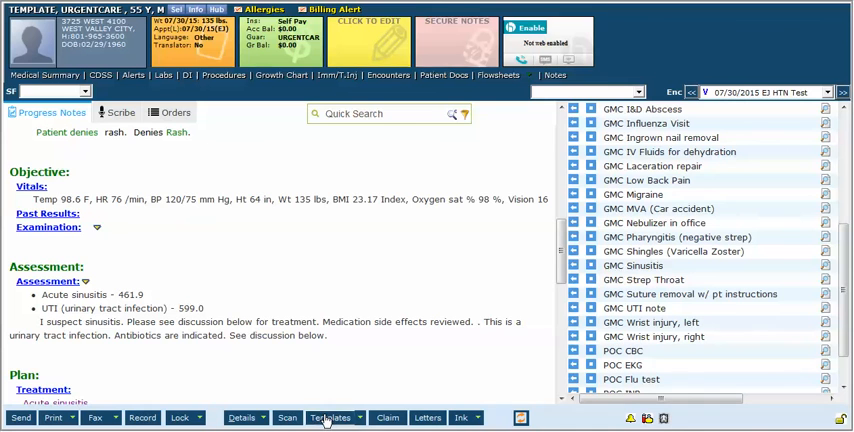
Step: Reopen Templates and search 'blank' to list the BLANK template again
click(332, 416)
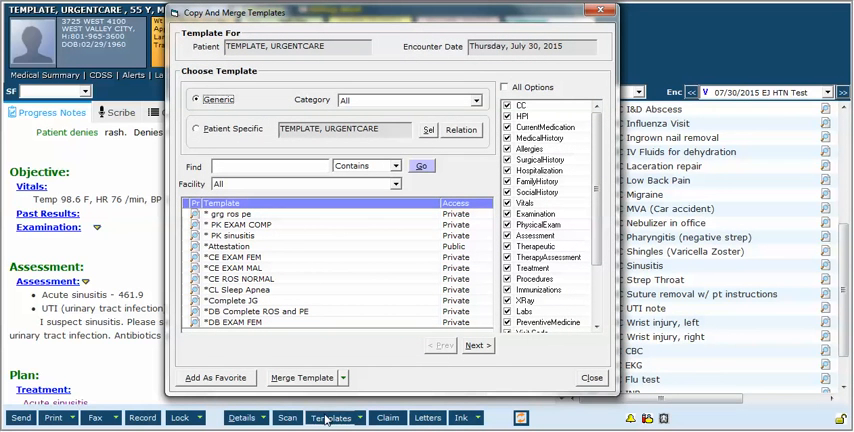
text(bl)
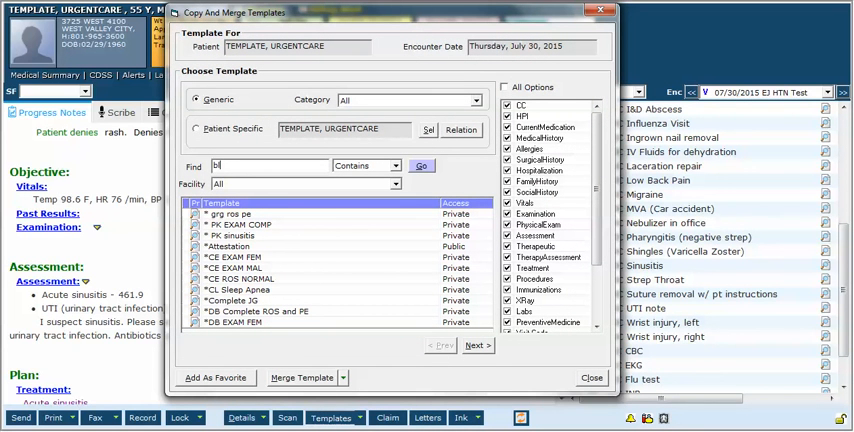
text(blank)
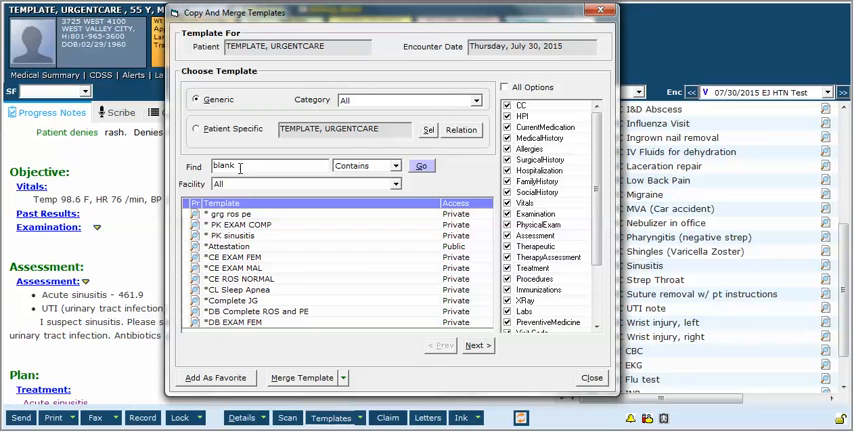
click(420, 164)
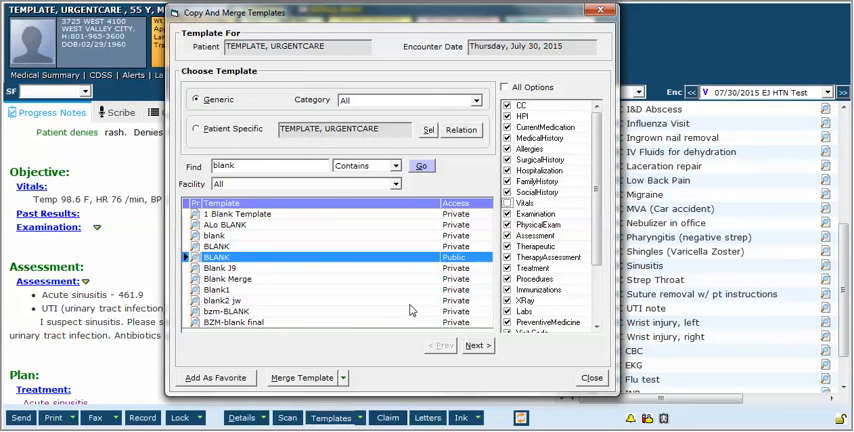
Step: Copy BLANK into the note again, confirming Yes, so assessment and plan are cleared while vitals remain
click(344, 378)
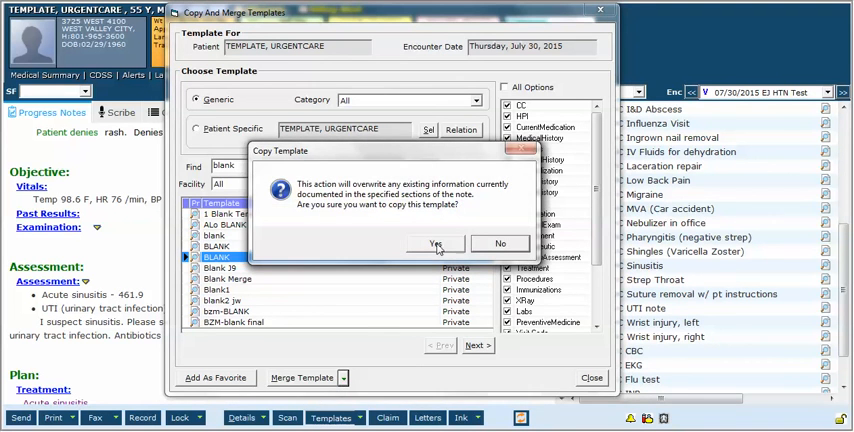
click(434, 244)
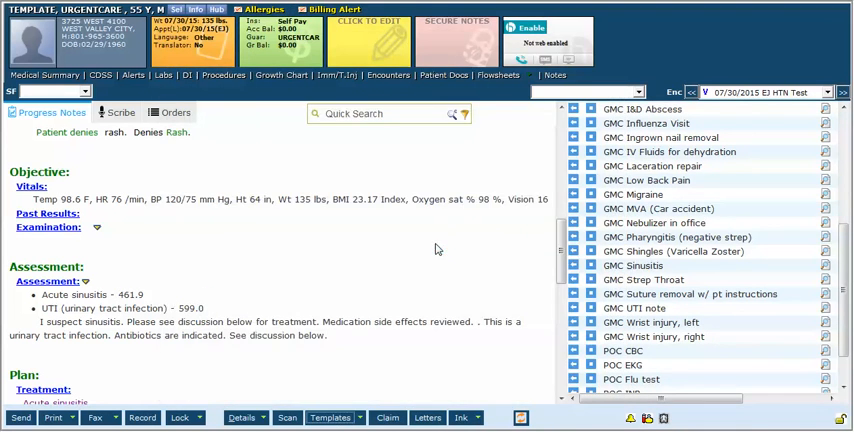
scroll(down, 3)
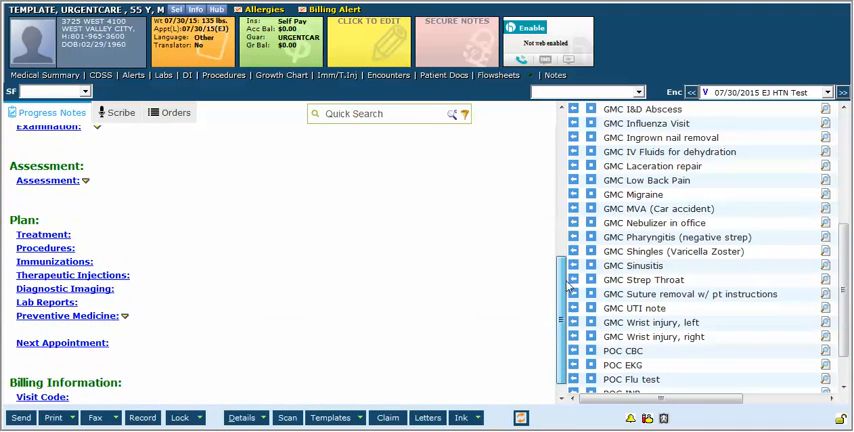